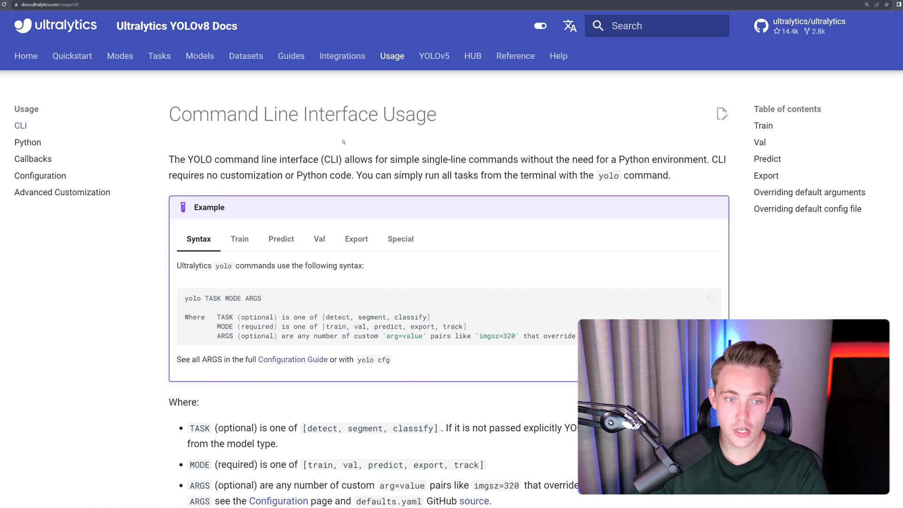
pyautogui.moveTo(27, 142)
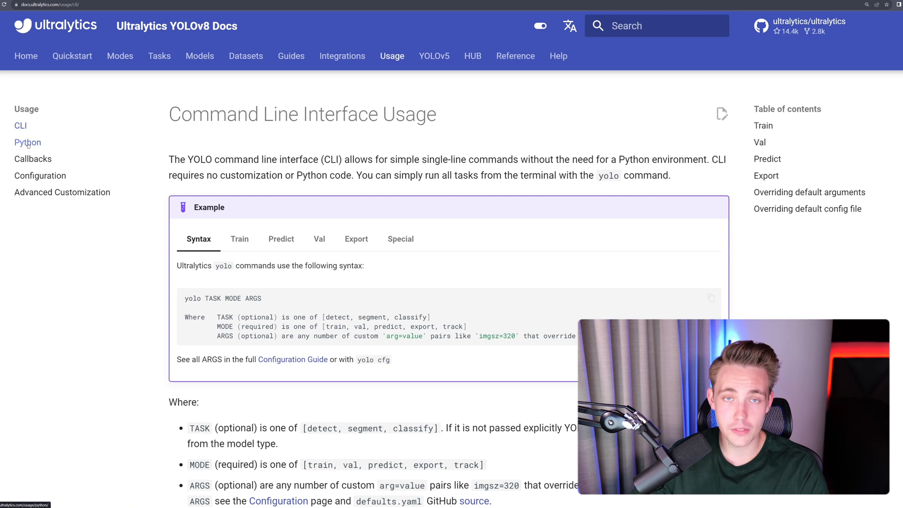
pyautogui.moveTo(281, 239)
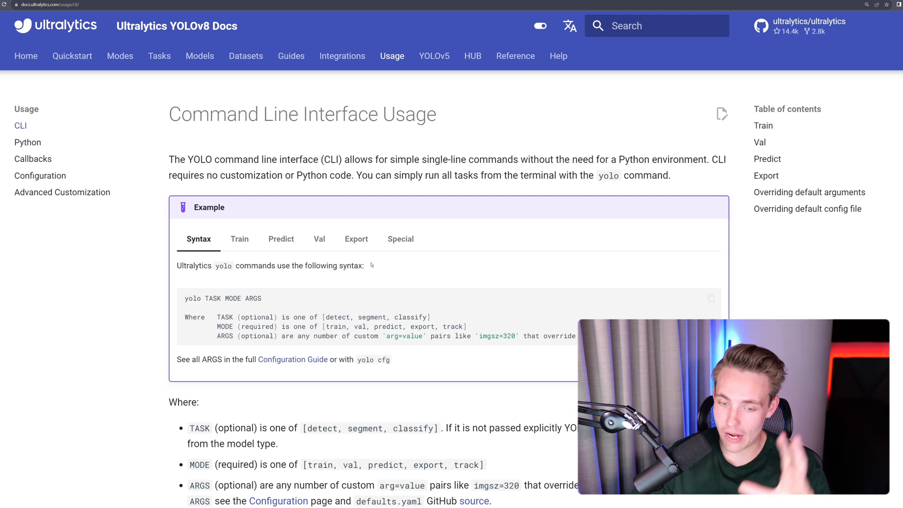
pyautogui.moveTo(396, 300)
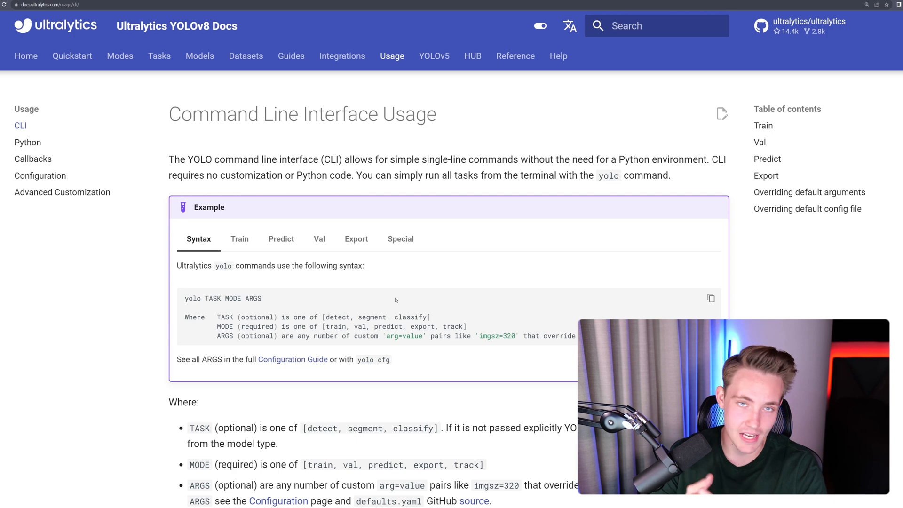
pyautogui.moveTo(248, 417)
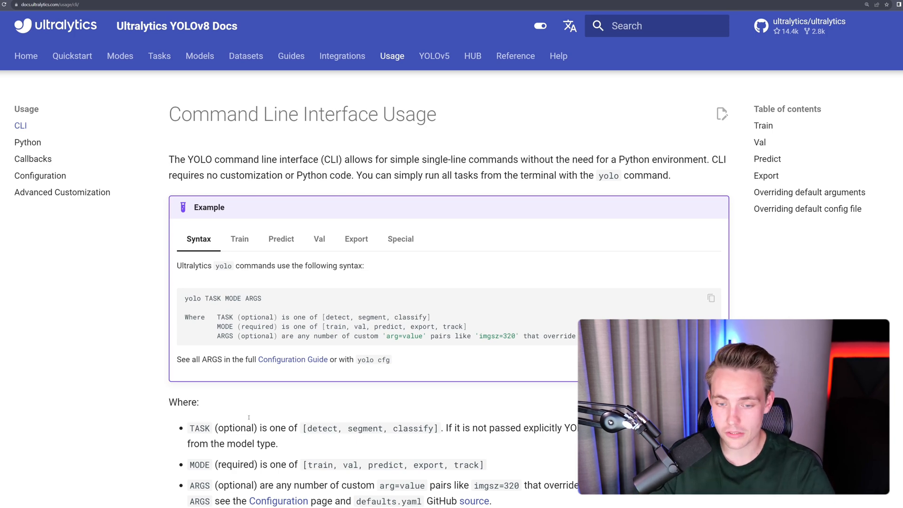
# Scroll down through the current docs page and back up again.
pyautogui.scroll(-3)
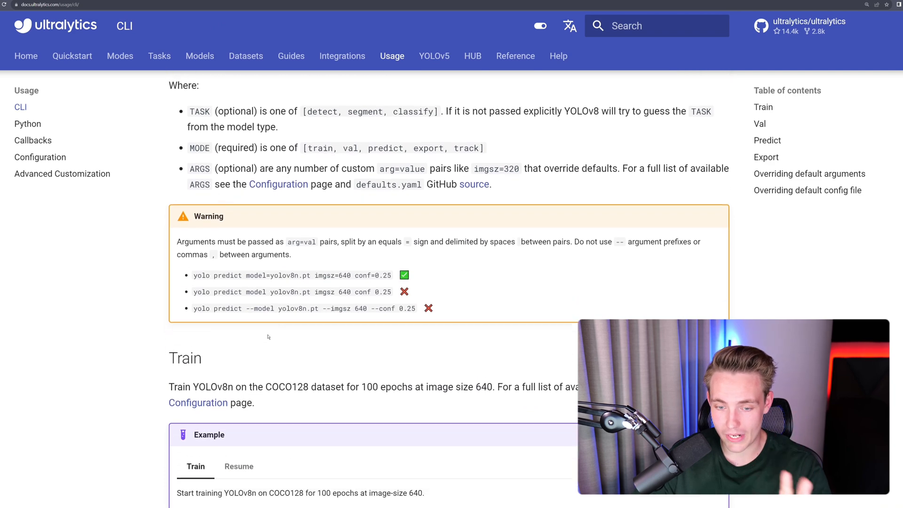
pyautogui.scroll(-3)
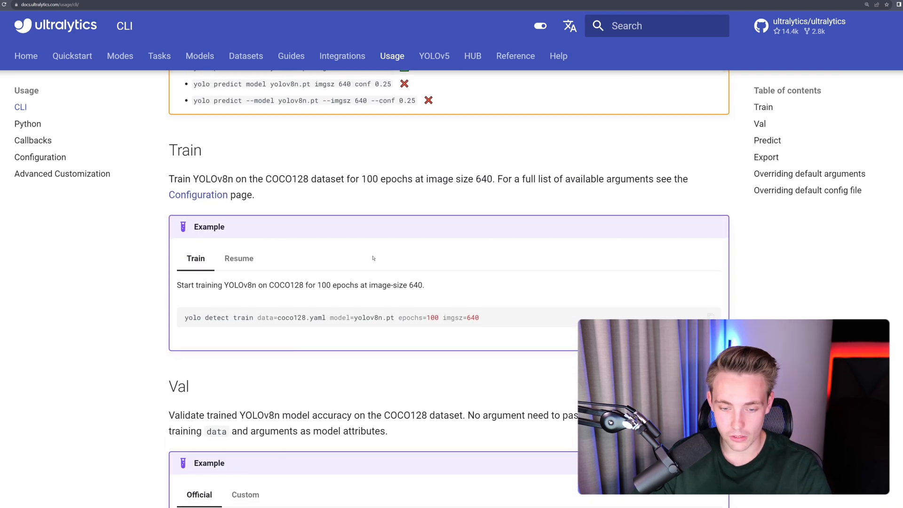
pyautogui.scroll(-3)
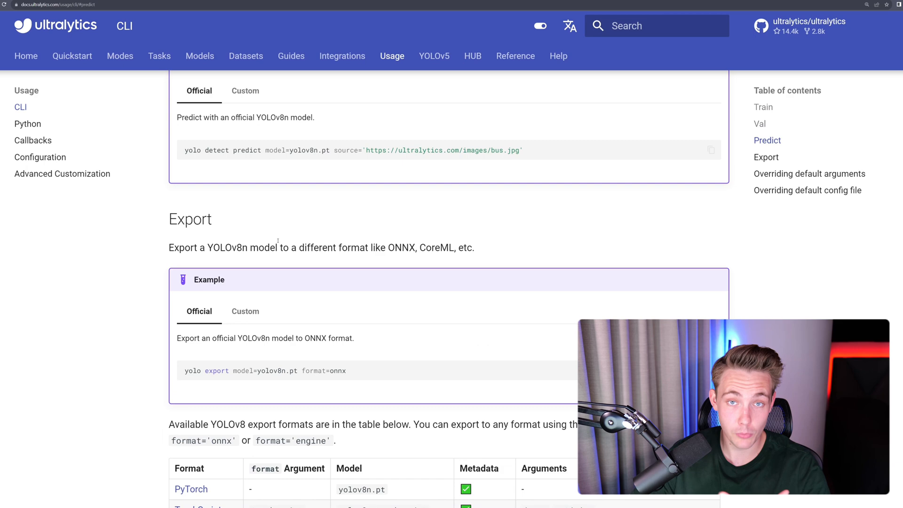
pyautogui.scroll(-3)
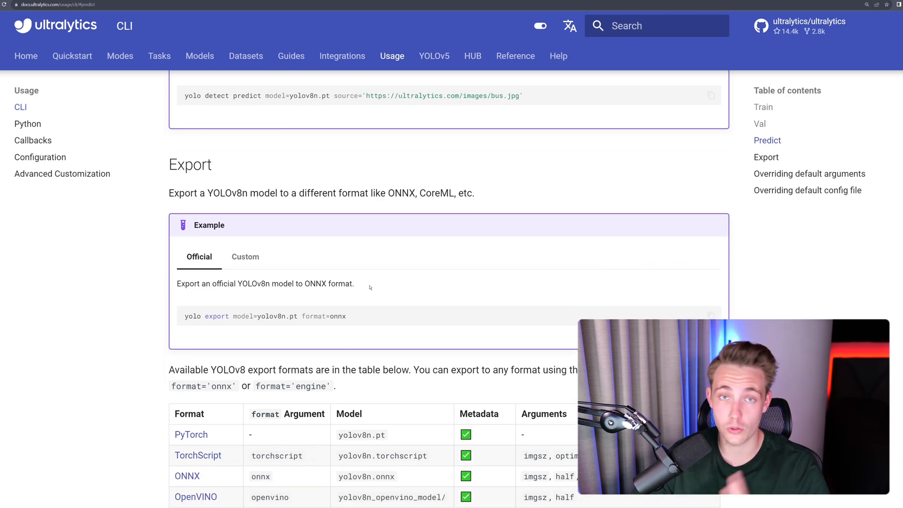
pyautogui.scroll(-3)
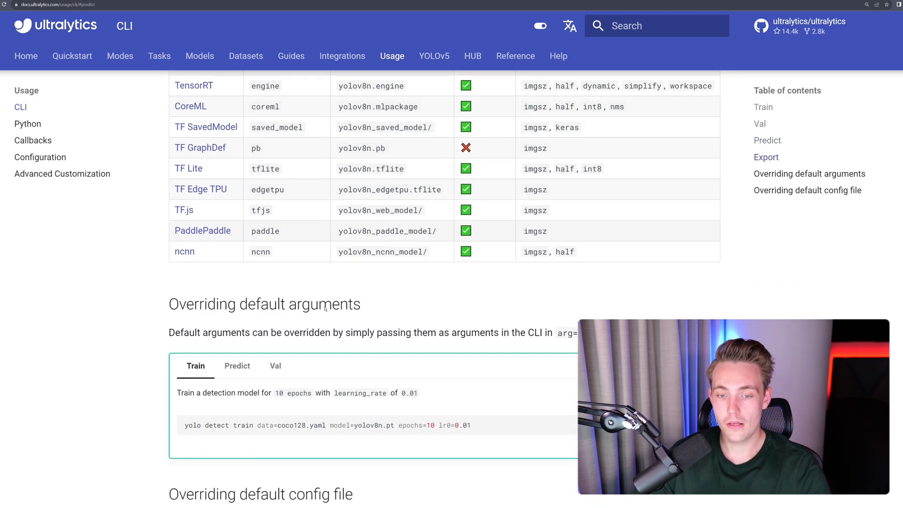
pyautogui.scroll(-3)
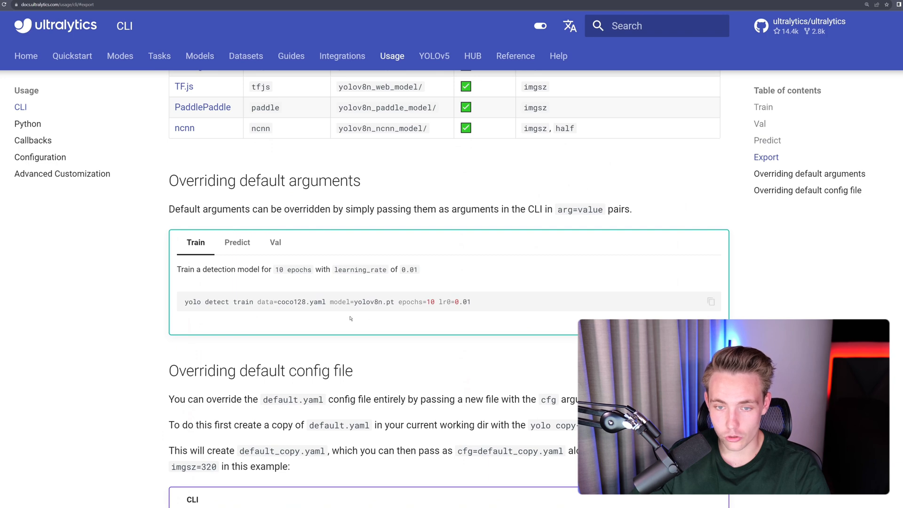
pyautogui.scroll(3)
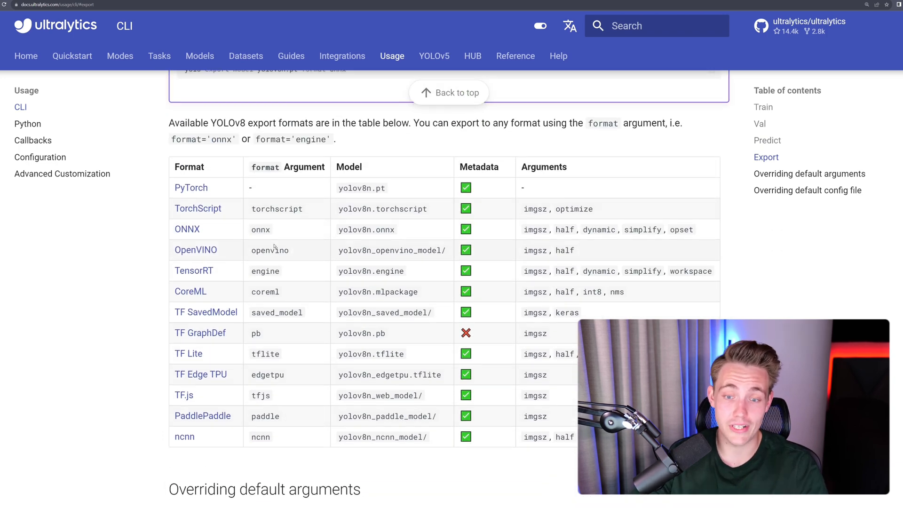
pyautogui.scroll(3)
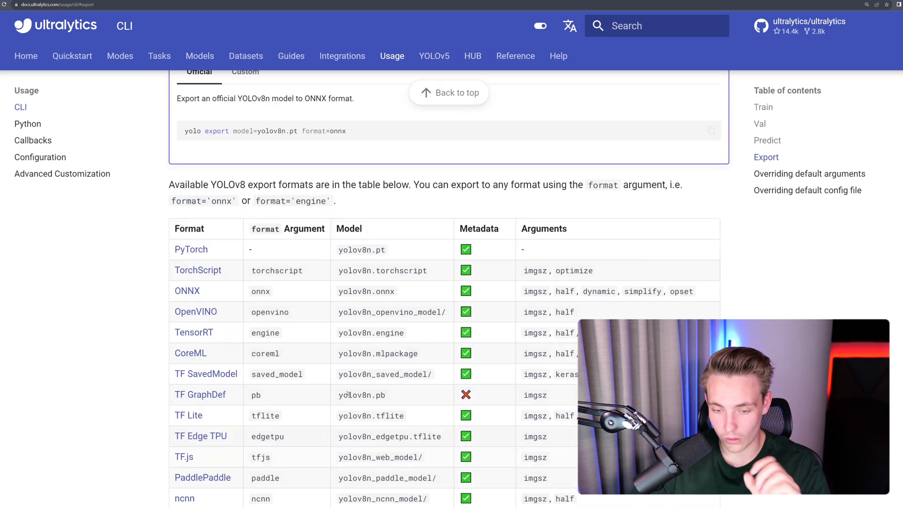
# Open the Python Usage guide and read down to its Train and Val examples.
pyautogui.click(28, 123)
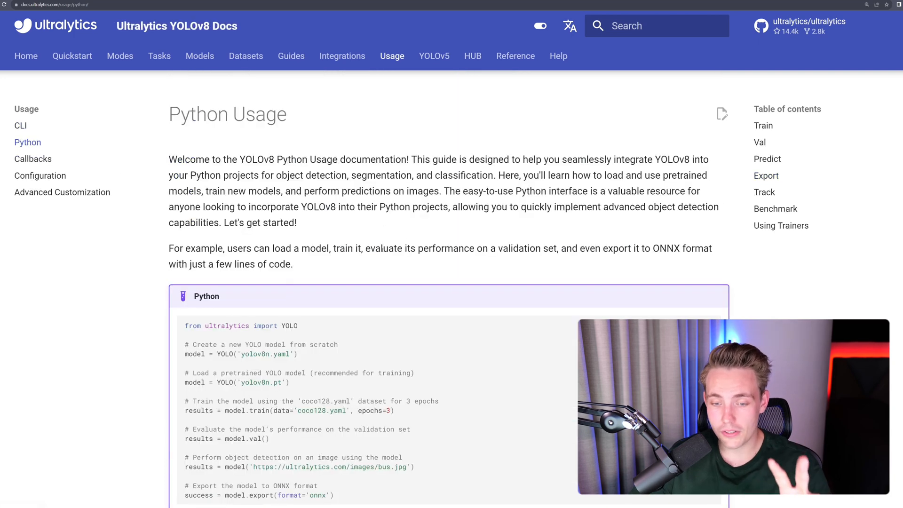
pyautogui.scroll(-3)
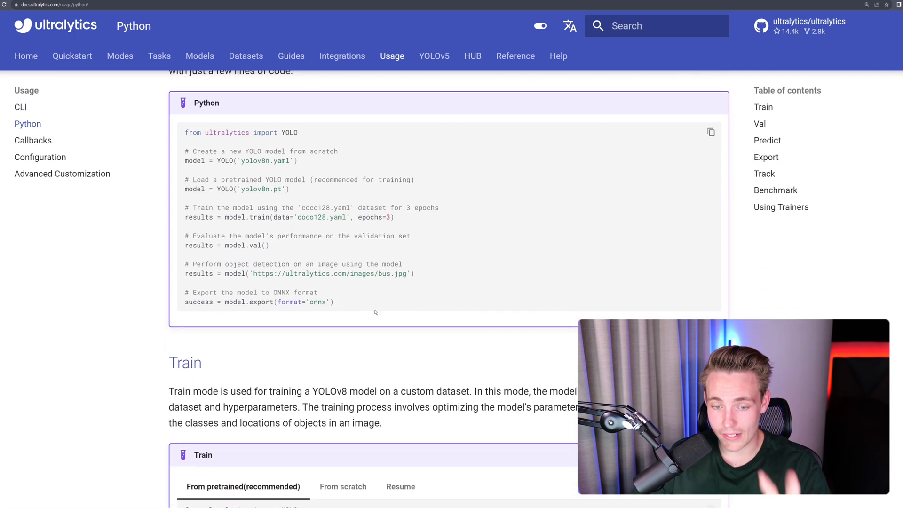
pyautogui.scroll(-3)
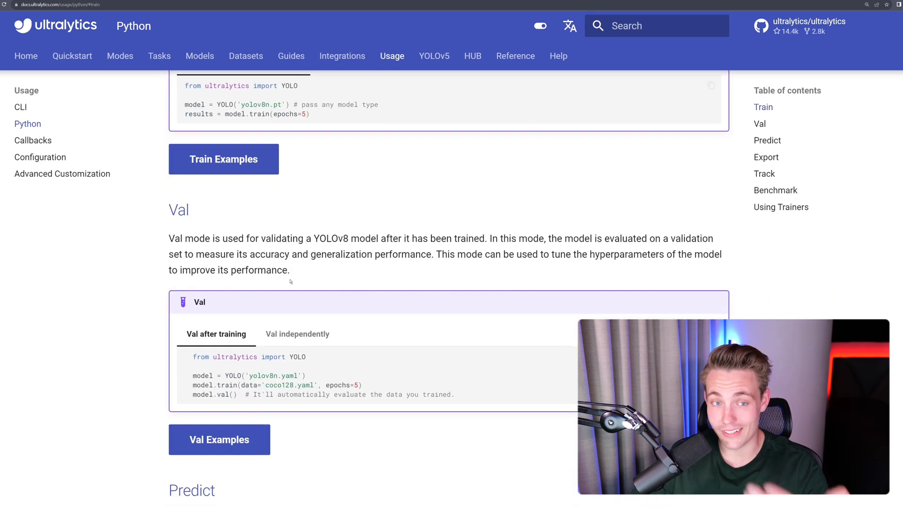
# Open Callbacks and read the Trainer, Validator, Predictor and Exporter callback tables.
pyautogui.click(33, 140)
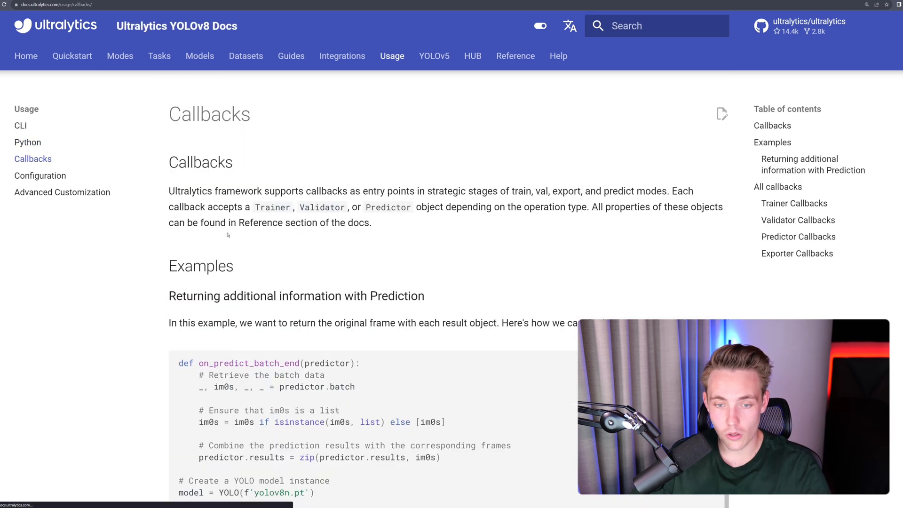
pyautogui.scroll(-3)
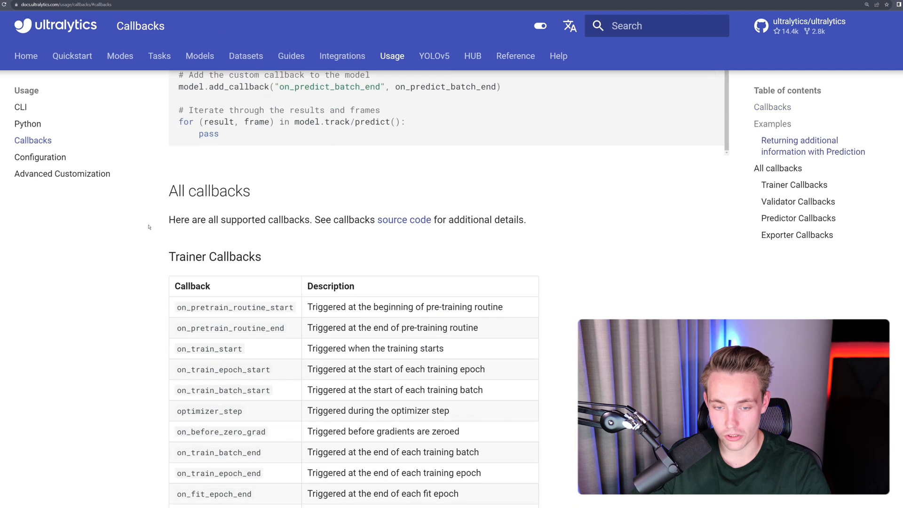
pyautogui.scroll(-3)
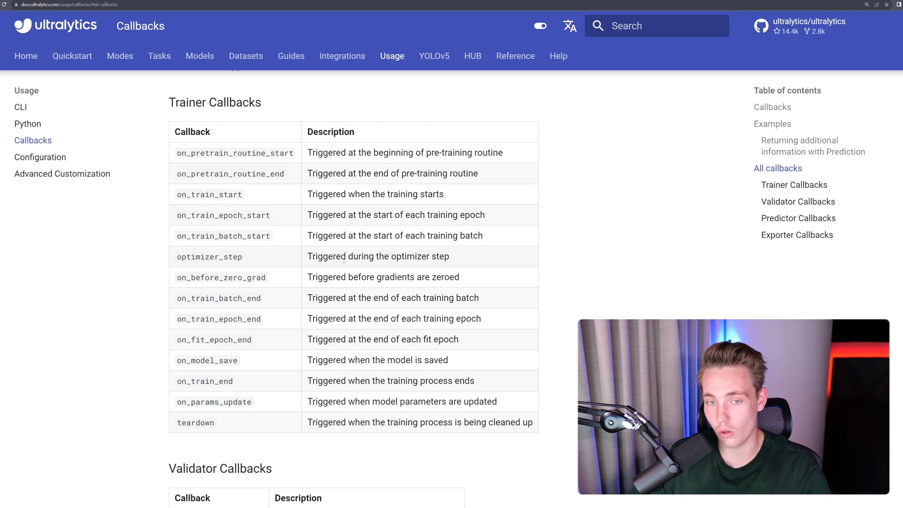
pyautogui.scroll(-3)
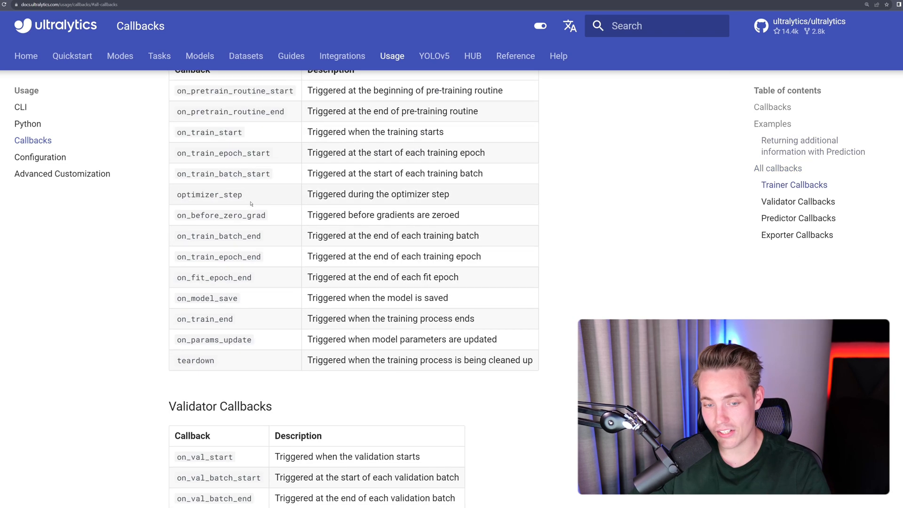
pyautogui.scroll(-3)
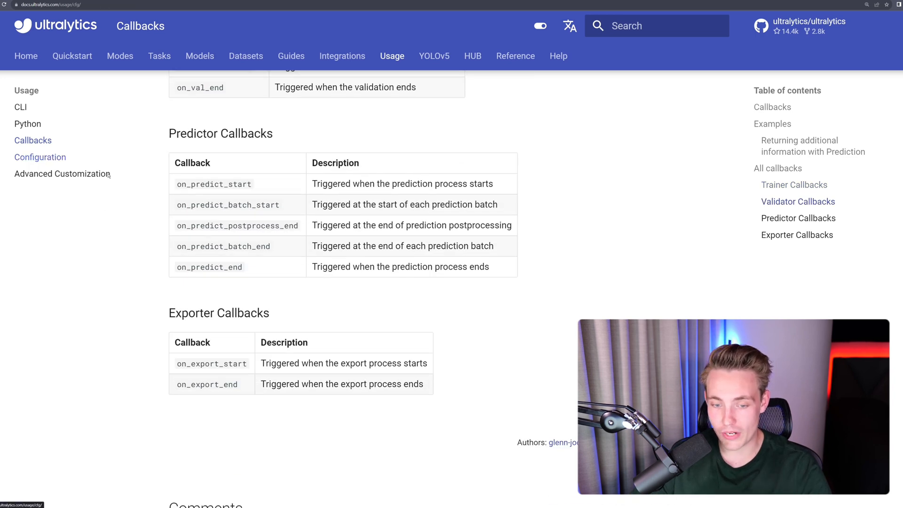
# Open Configuration and read past Tasks and Modes to the Train settings table.
pyautogui.click(39, 157)
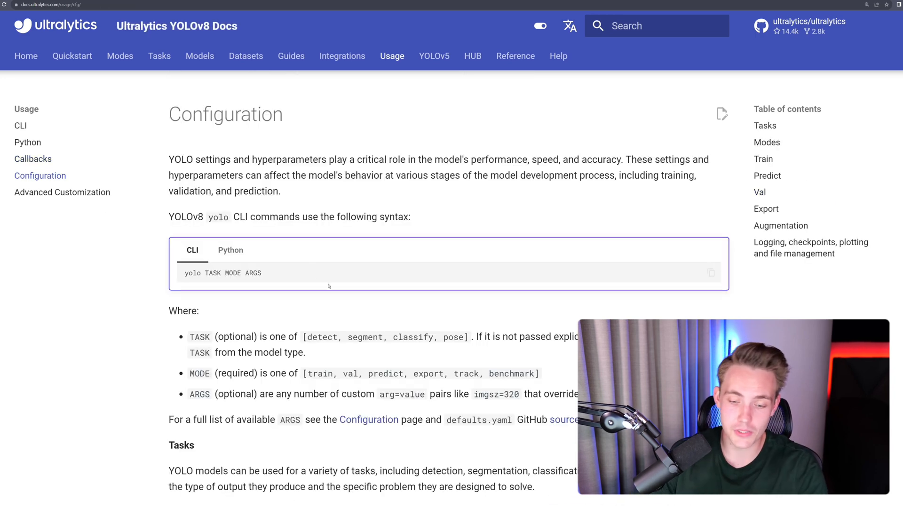
pyautogui.scroll(-3)
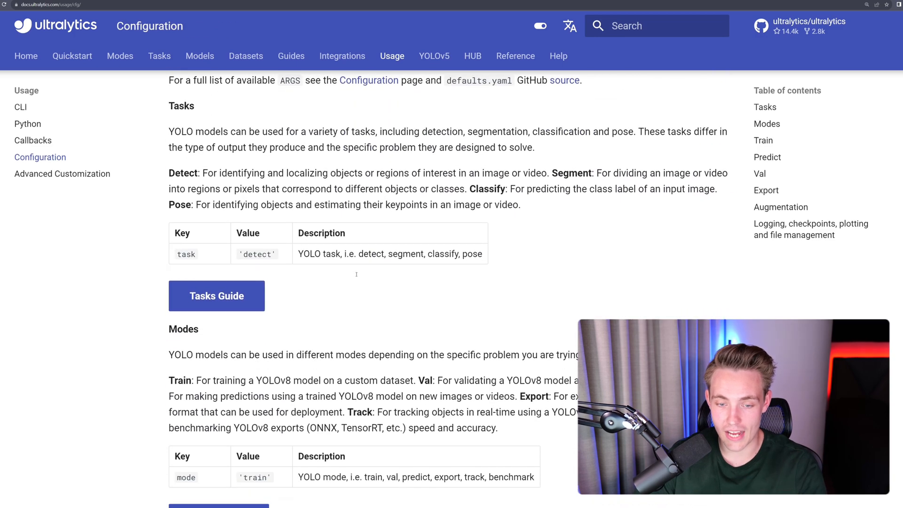
pyautogui.scroll(-3)
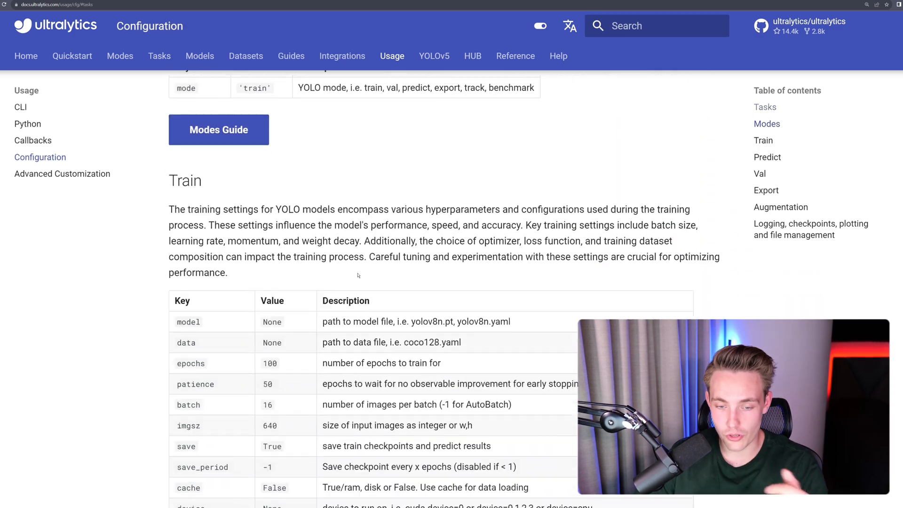
pyautogui.scroll(-3)
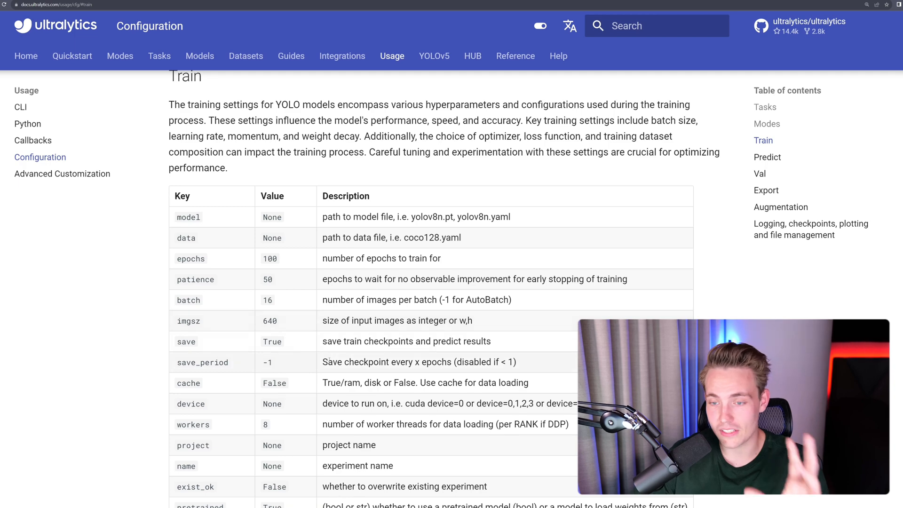
# Read the BaseTrainer and DetectionTrainer examples, then bring up Anaconda Prompt.
pyautogui.click(62, 173)
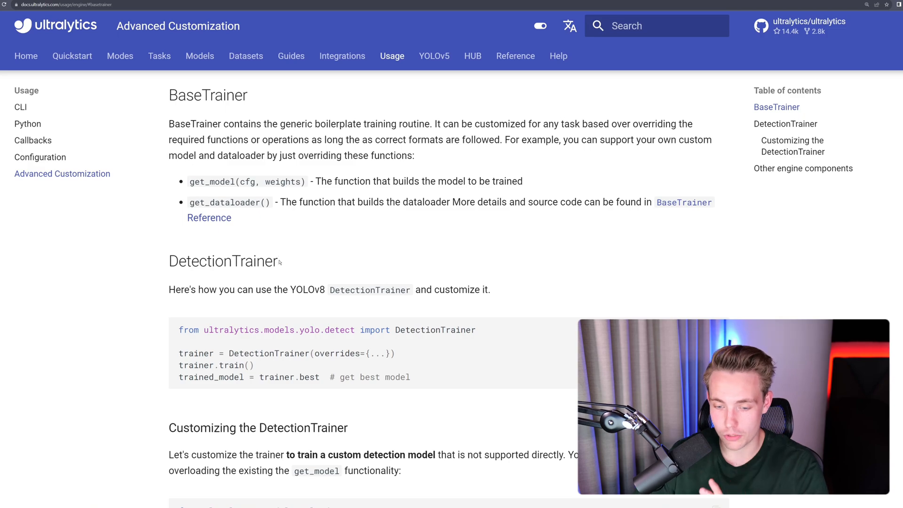
pyautogui.click(20, 108)
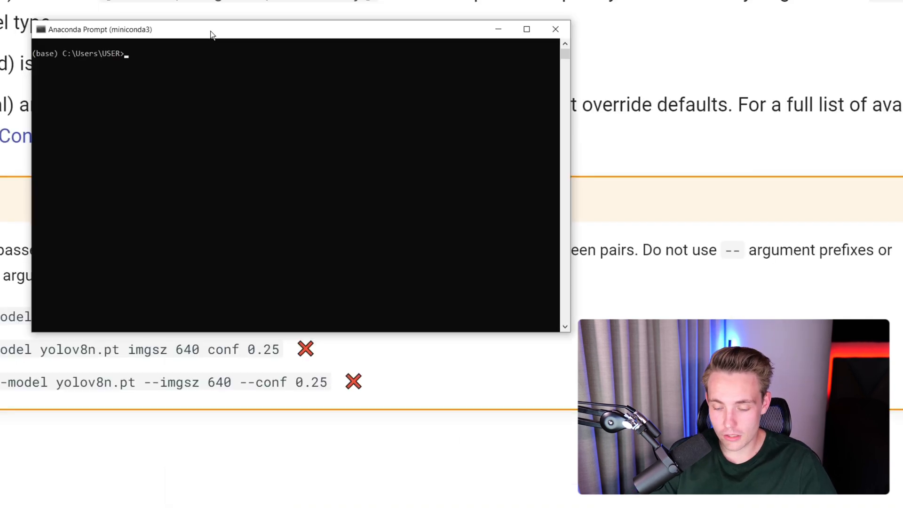
# Run 'pip install ultralytics' in Anaconda Prompt and follow the install output.
pyautogui.write('pipi')
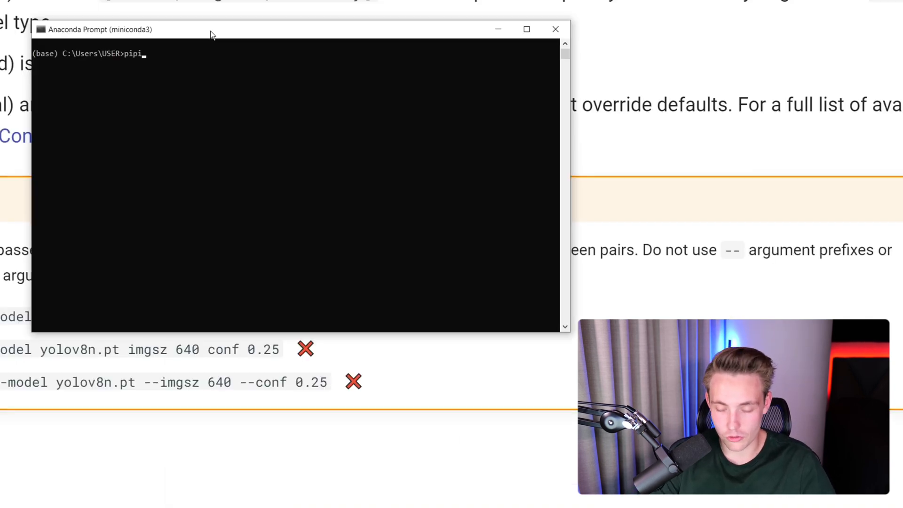
pyautogui.press('Backspace')
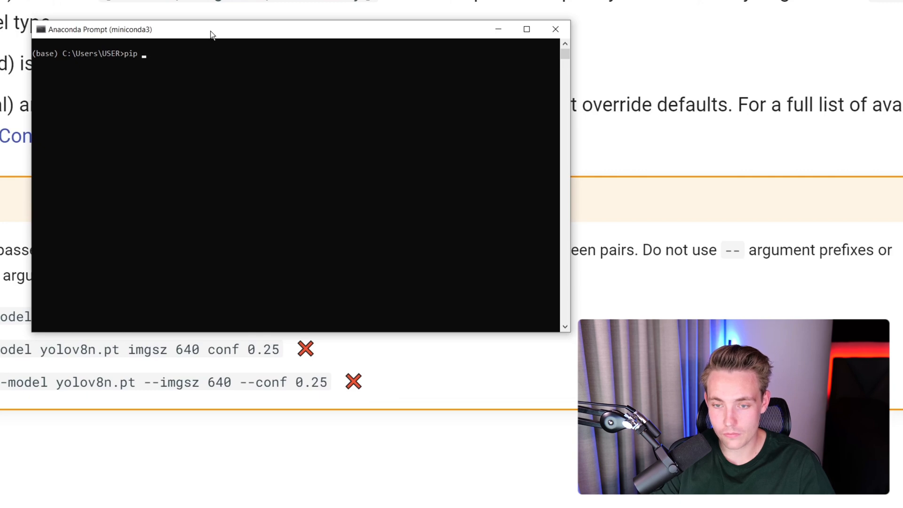
pyautogui.write('install')
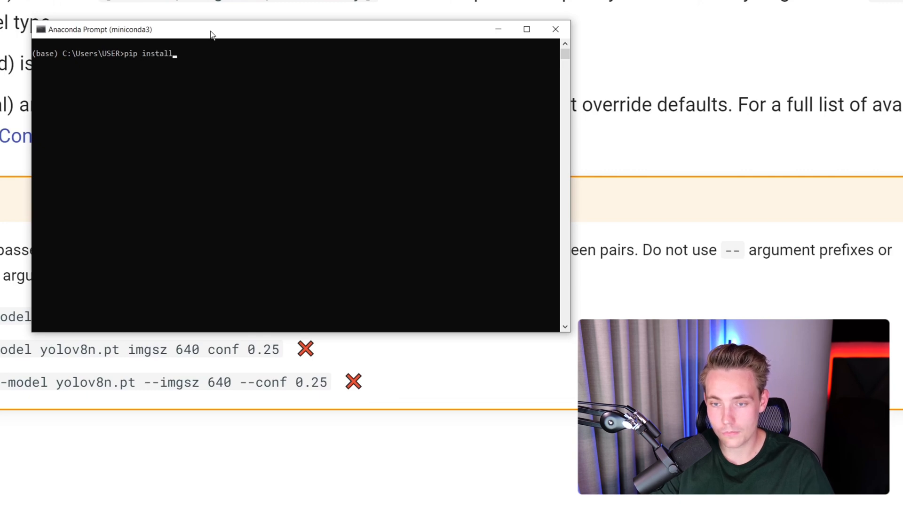
pyautogui.write('ultralytic')
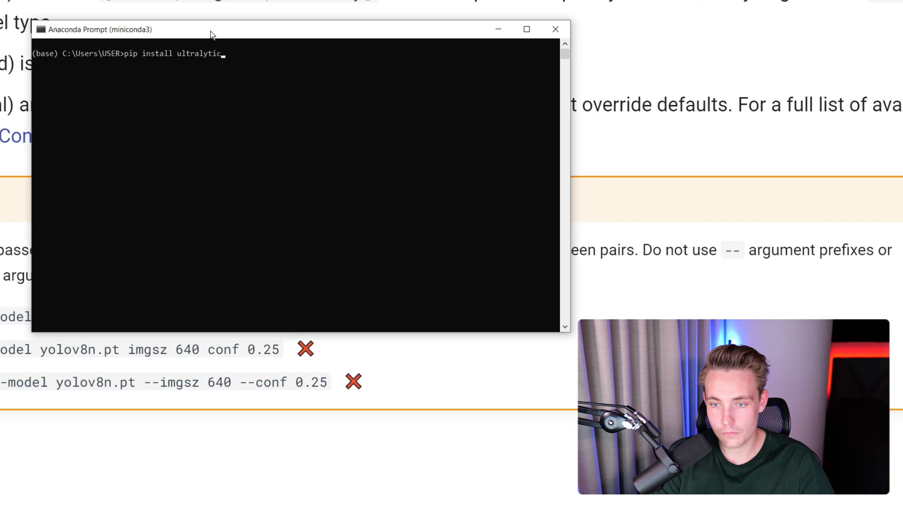
pyautogui.press('Return')
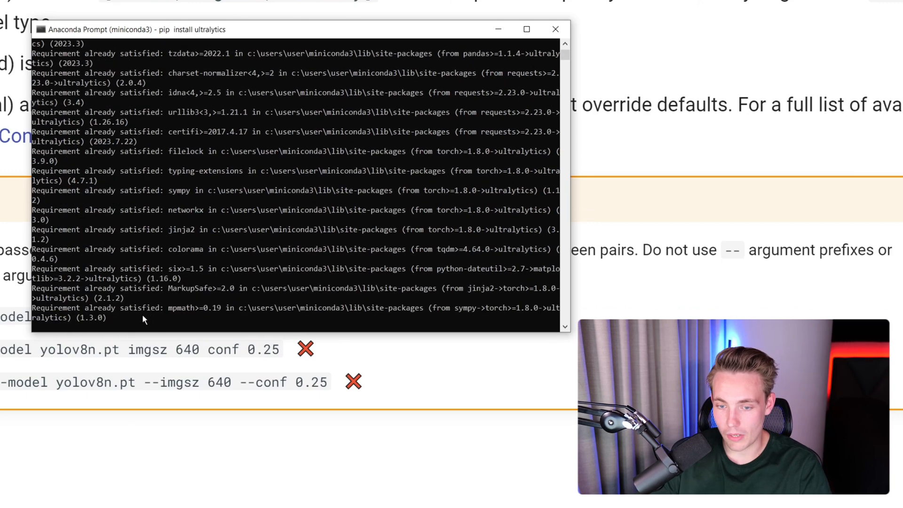
pyautogui.scroll(-3)
pyautogui.write('yolo predict model=yolov8n.pt imgsz=640 conf=0.25')
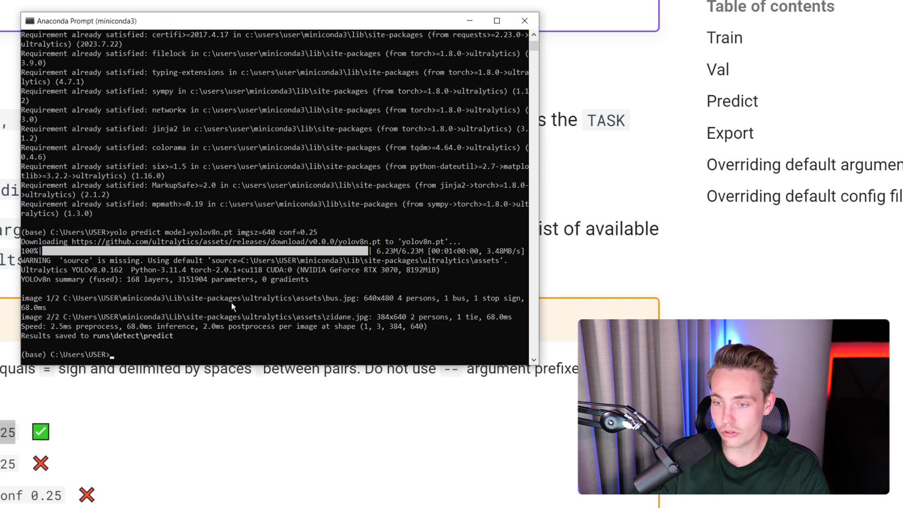
# Scroll through the YOLOv8n prediction summary in Anaconda Prompt.
pyautogui.scroll(-3)
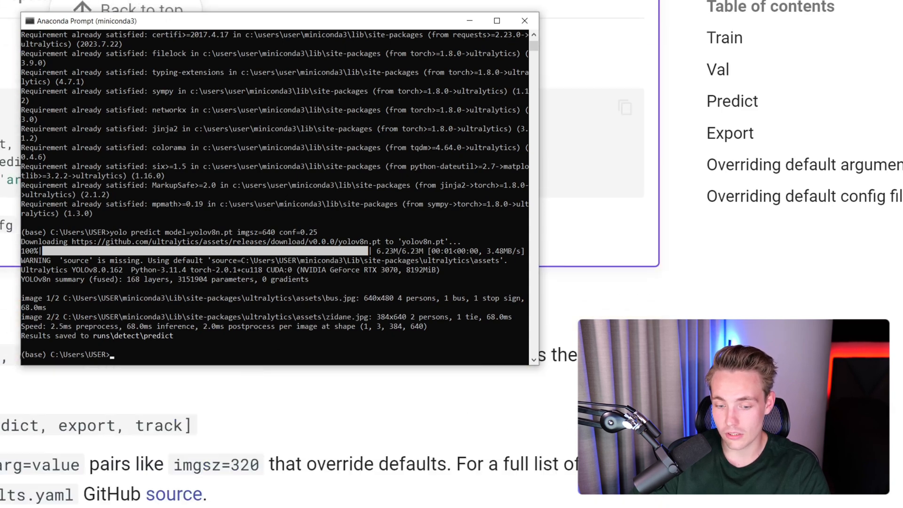
pyautogui.scroll(-3)
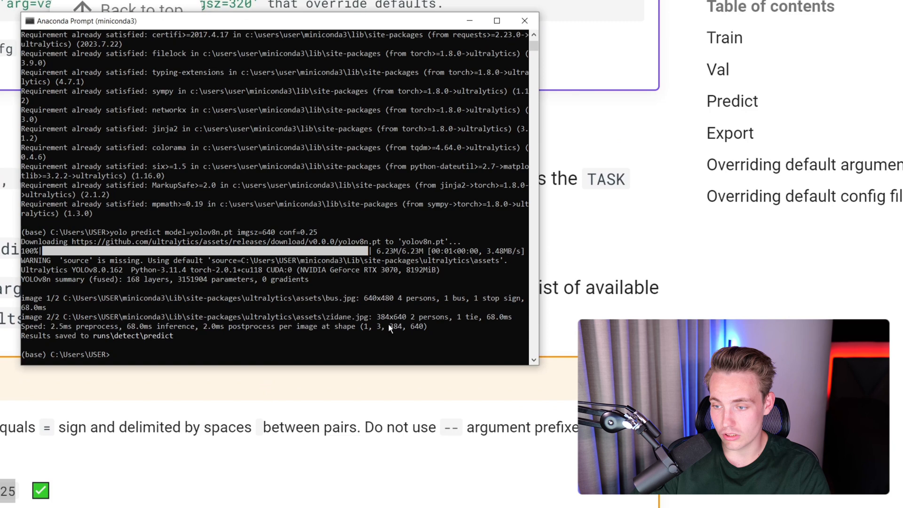
pyautogui.moveTo(340, 303)
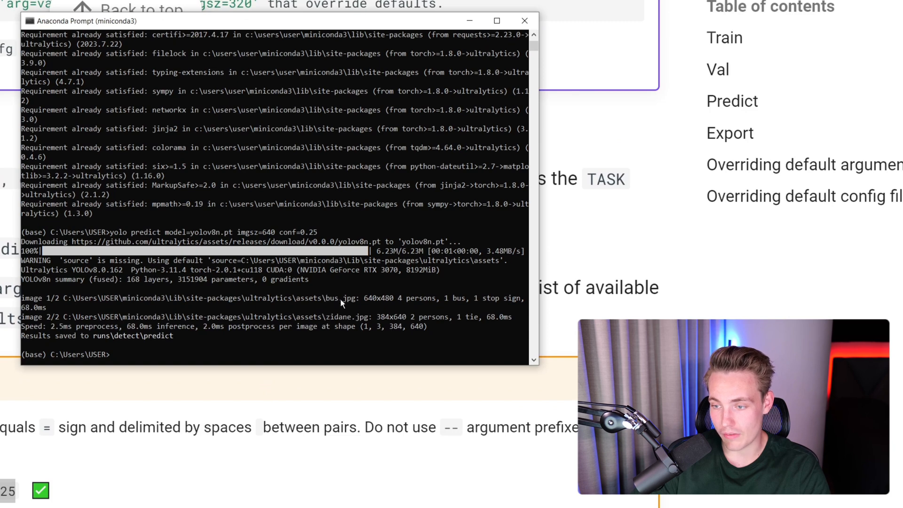
pyautogui.moveTo(157, 277)
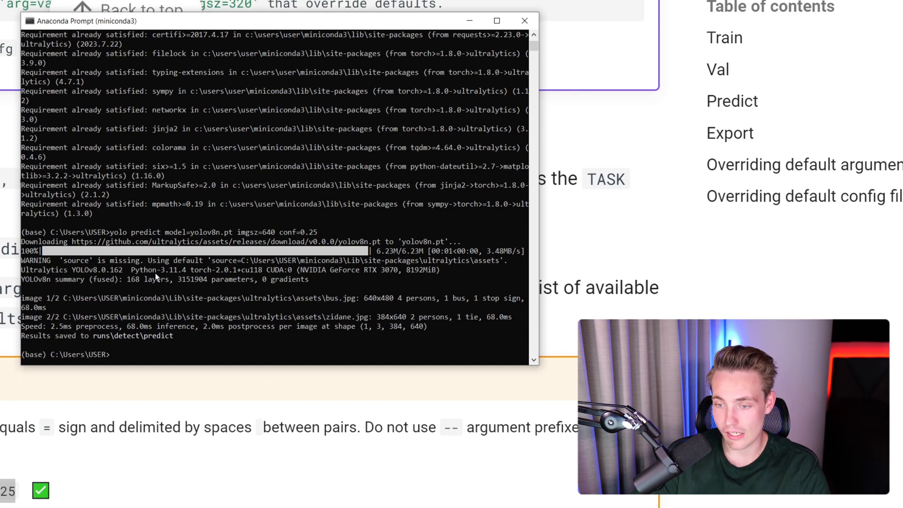
pyautogui.moveTo(114, 339)
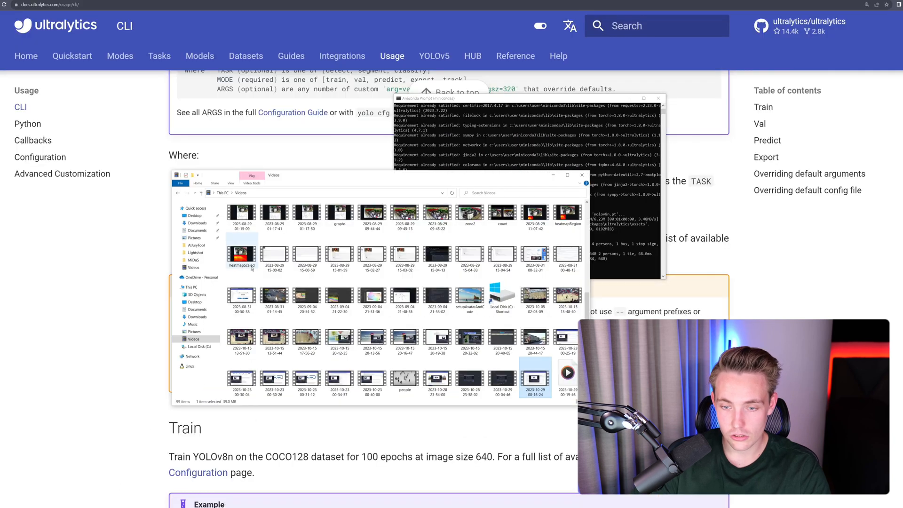
# Browse Local Disk (C:) > Users > USER to the predict results and close bus.jpg.
pyautogui.click(195, 346)
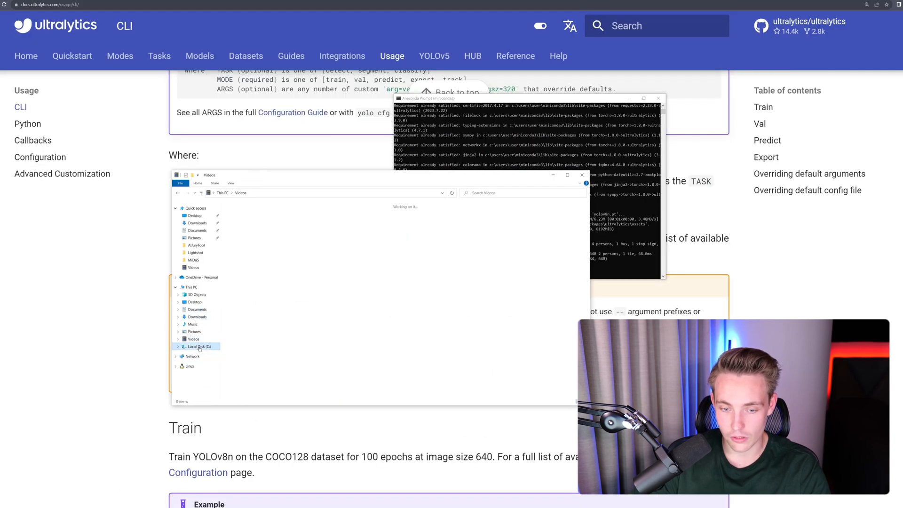
pyautogui.doubleClick(196, 346)
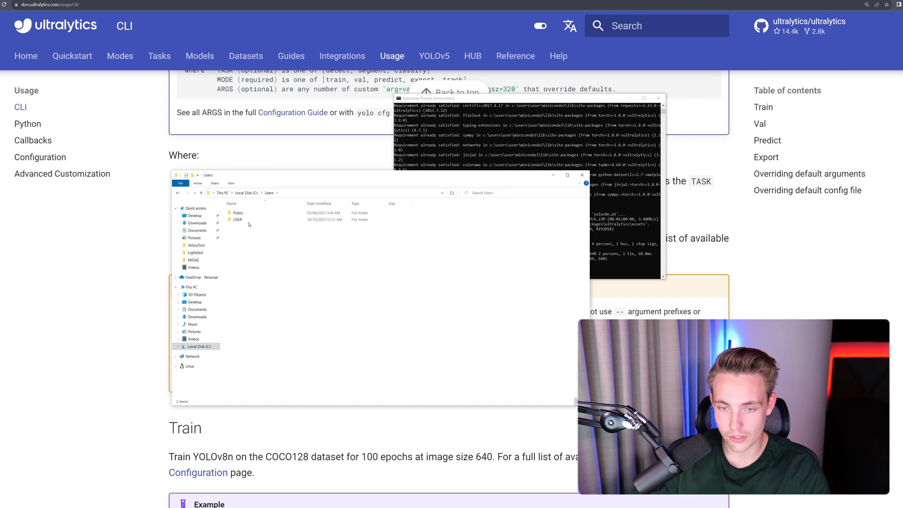
pyautogui.doubleClick(239, 219)
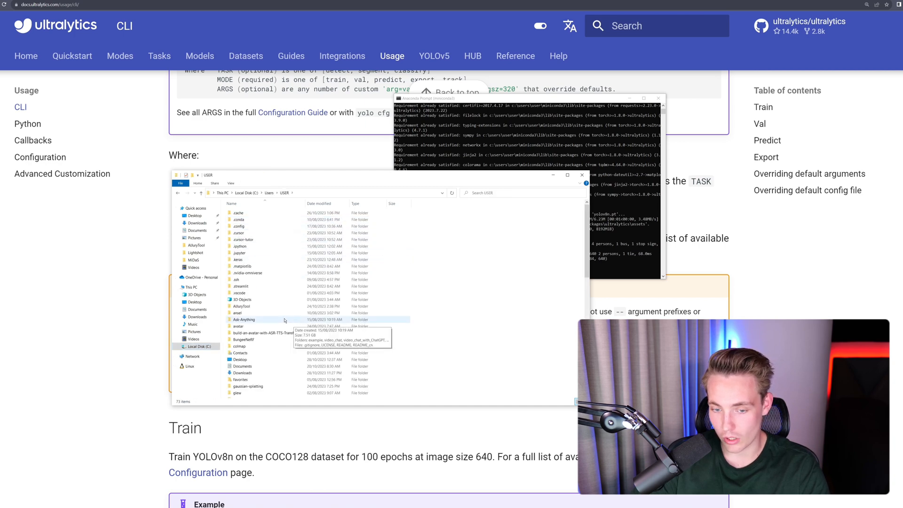
pyautogui.scroll(-3)
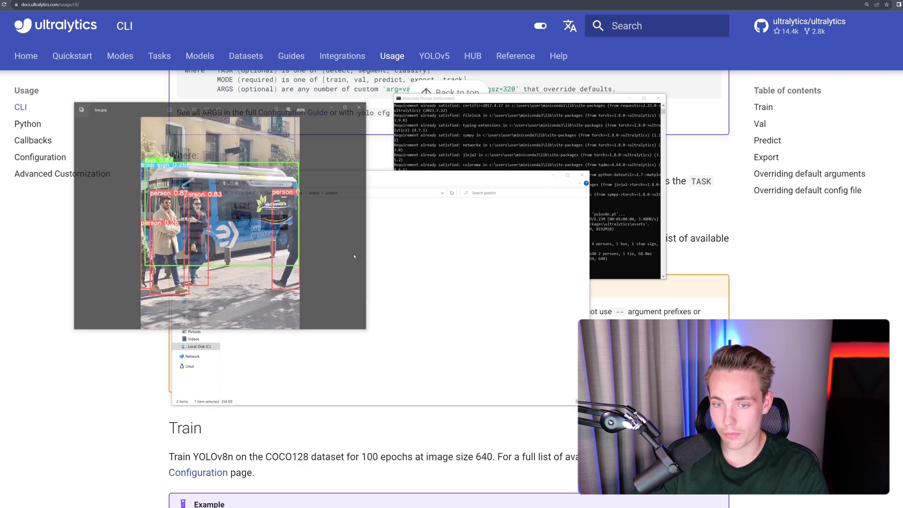
pyautogui.click(229, 321)
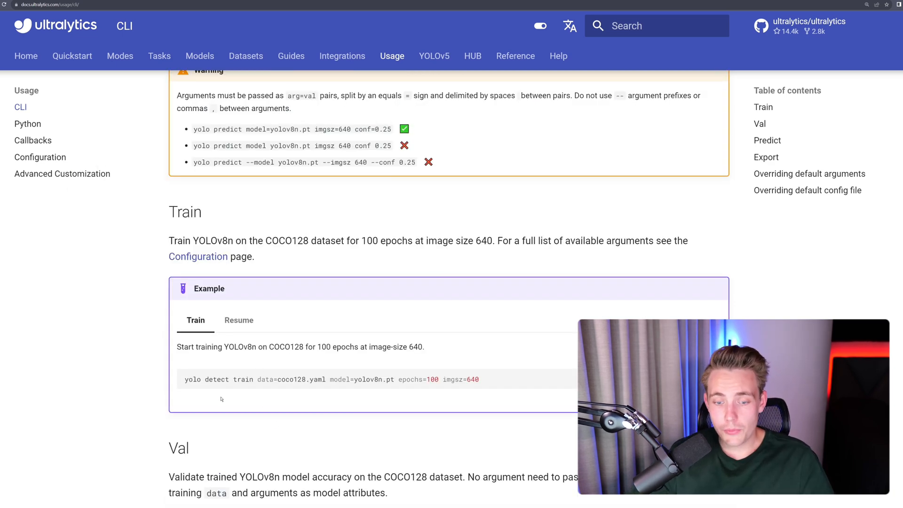
# Select the YOLOv8n COCO128 training command (100 epochs, imgsz 640) in the docs.
pyautogui.tripleClick(331, 379)
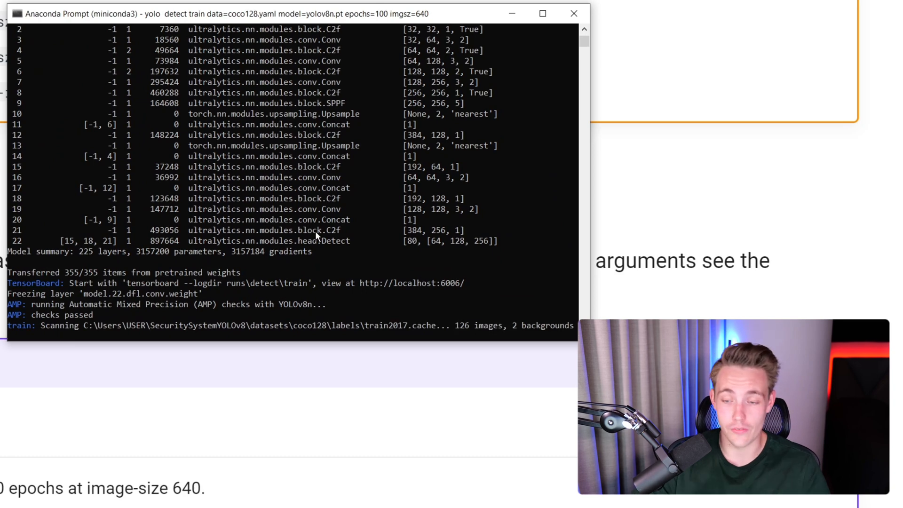
pyautogui.moveTo(327, 243)
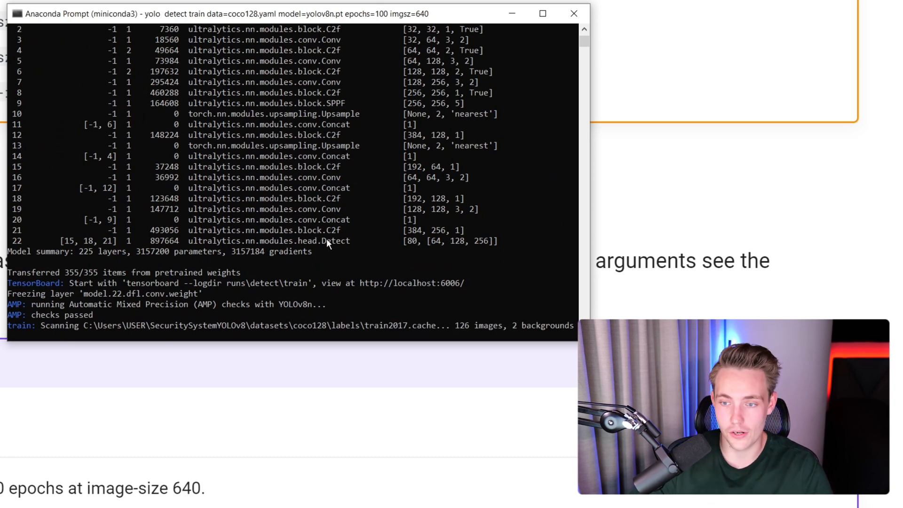
pyautogui.moveTo(298, 217)
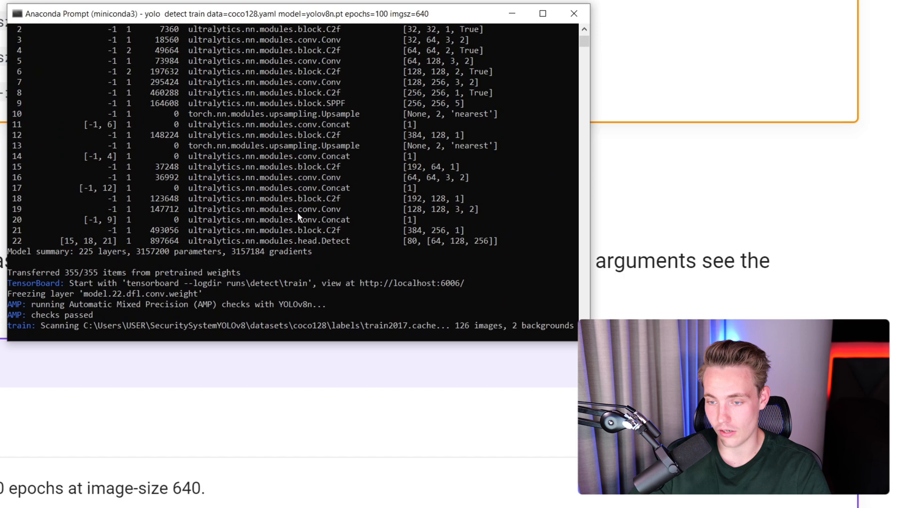
pyautogui.moveTo(509, 391)
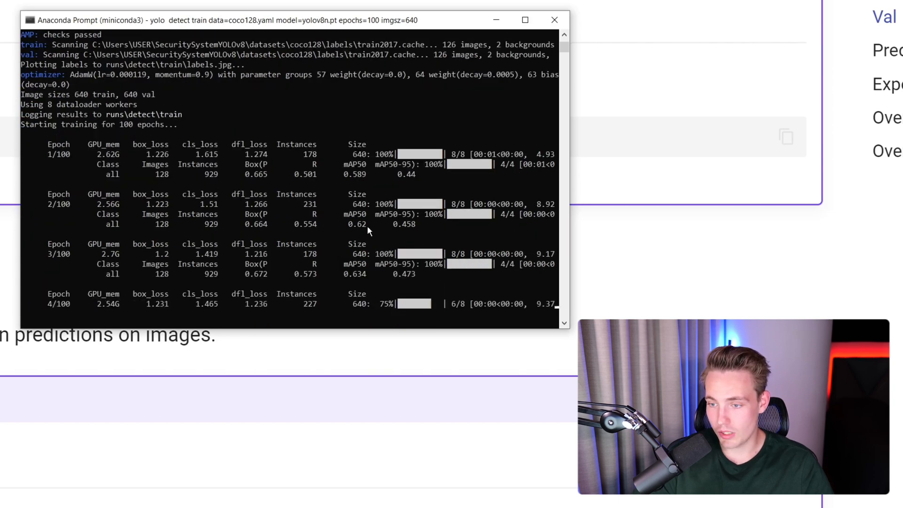
# Scroll through the COCO128 training epochs output.
pyautogui.scroll(-3)
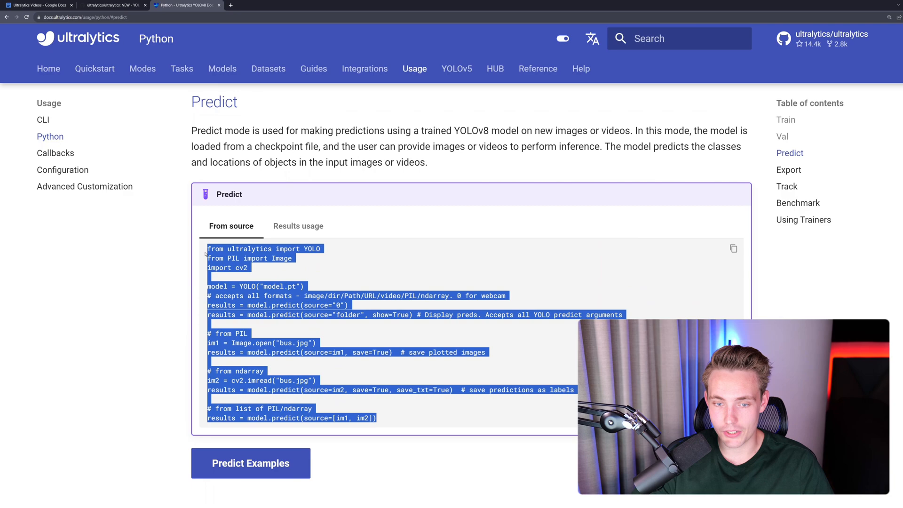
# Scroll through the Python Predict example code.
pyautogui.scroll(-3)
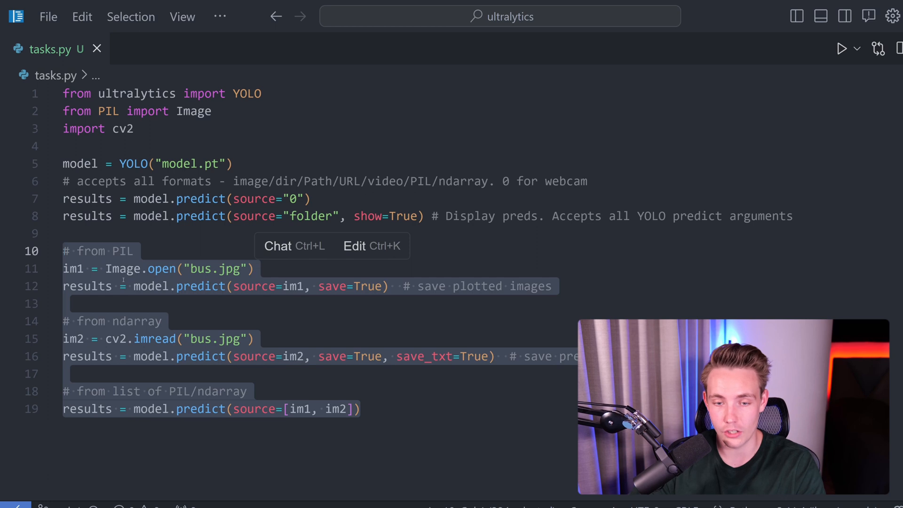
# Trim tasks.py to a yolov8m.pt webcam prediction with show=True and run it.
pyautogui.press('Delete')
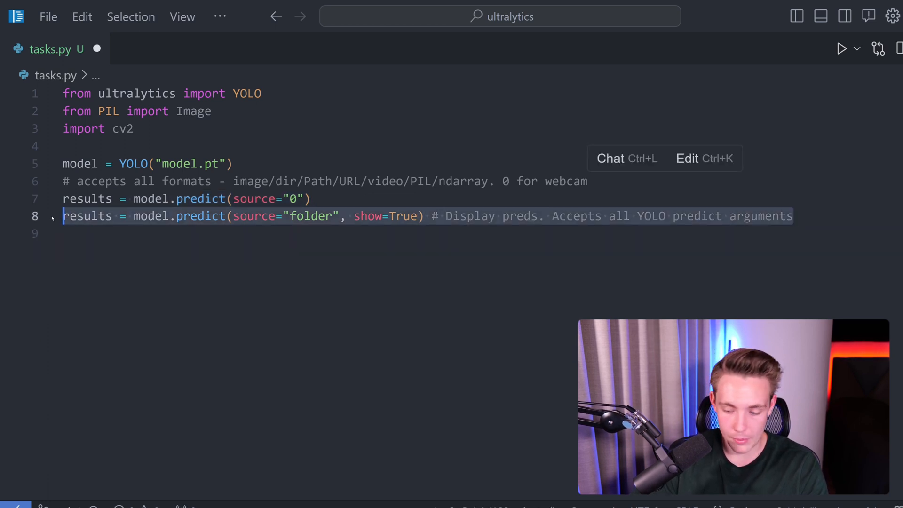
pyautogui.write('results.print()')
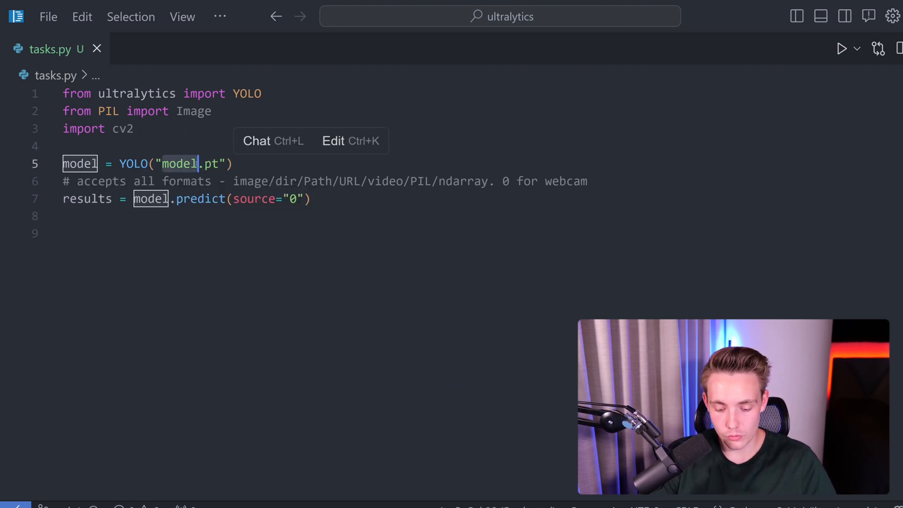
pyautogui.write('yolov')
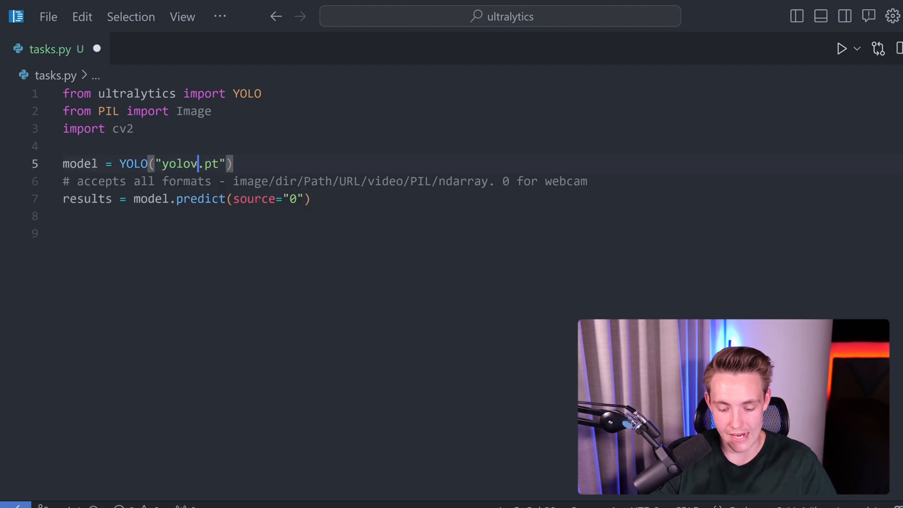
pyautogui.write('8m')
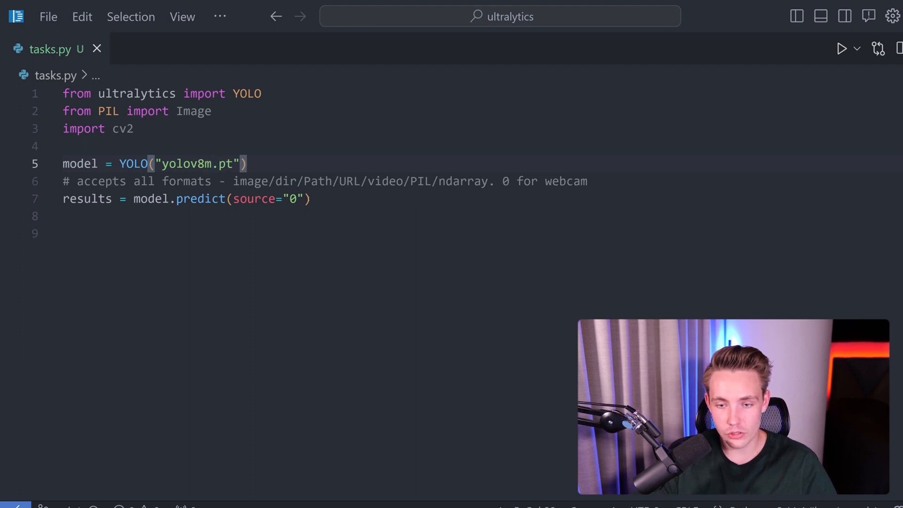
pyautogui.write(', s')
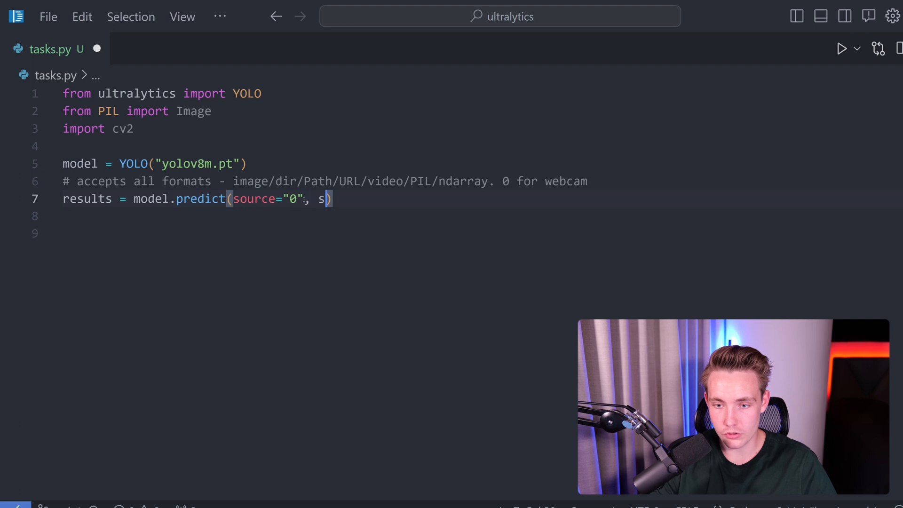
pyautogui.write('how=True')
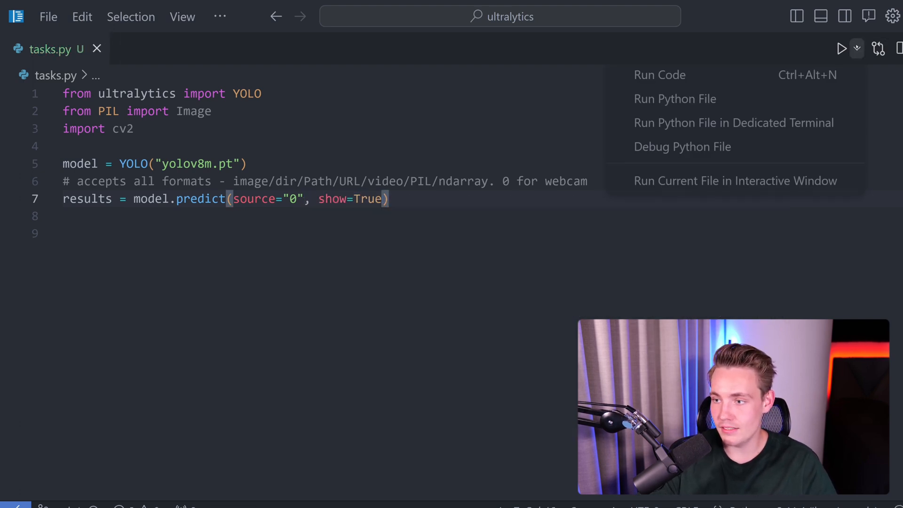
pyautogui.click(674, 98)
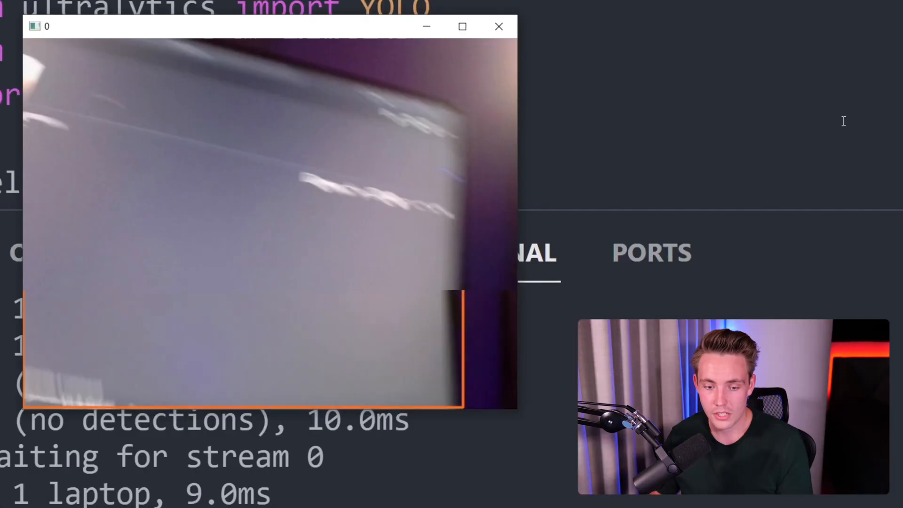